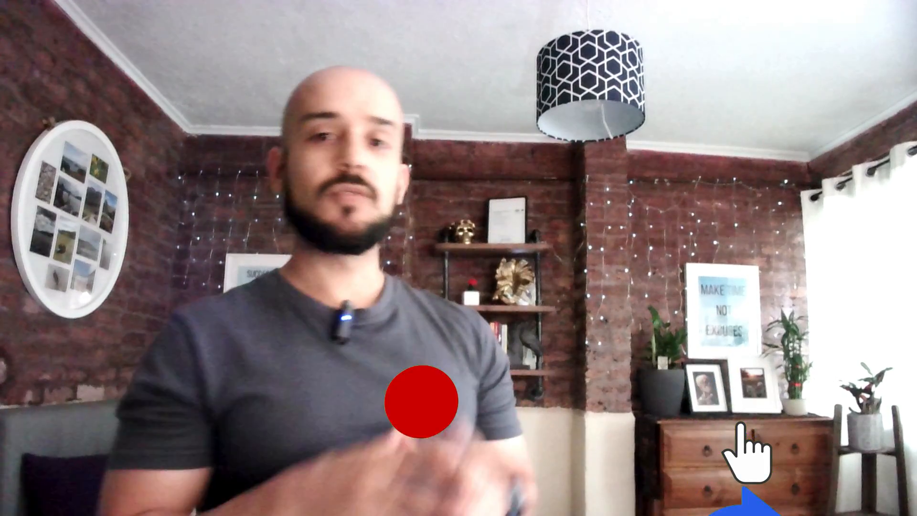
click(418, 400)
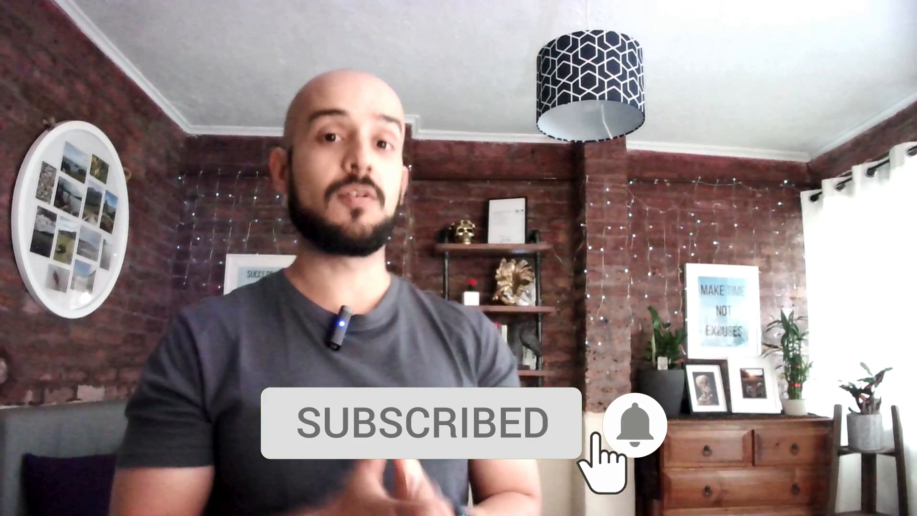